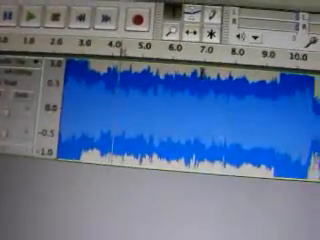
Step: Scroll along the timeline to view the recorded track's waveform
{"action": "scroll", "scroll_direction": "right", "scroll_amount": 3}
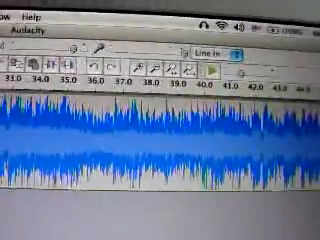
Step: Scroll the timeline toward the 35-45 second stretch to be selected for export
{"action": "scroll", "scroll_direction": "right", "scroll_amount": 3}
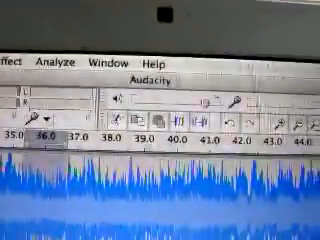
Step: Start Export Selection as MP3 from the File menu, leading to the LAME encoder prompt
{"action": "left_click", "coordinate": [10, 48]}
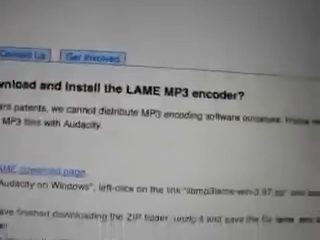
Step: Read down the Audacity FAQ page on installing the LAME MP3 encoder
{"action": "scroll", "scroll_direction": "down", "scroll_amount": 3}
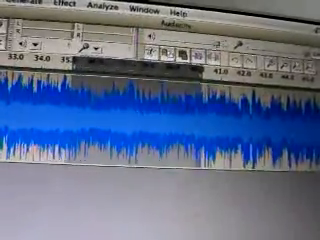
Step: Finish exporting the selected section as an MP3 file via the File menu
{"action": "left_click", "coordinate": [20, 10]}
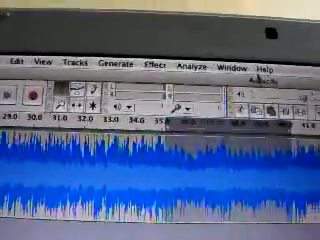
Step: Show the Help menu options, including Contents
{"action": "left_click", "coordinate": [268, 62]}
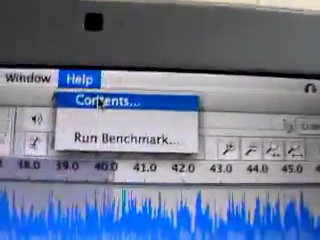